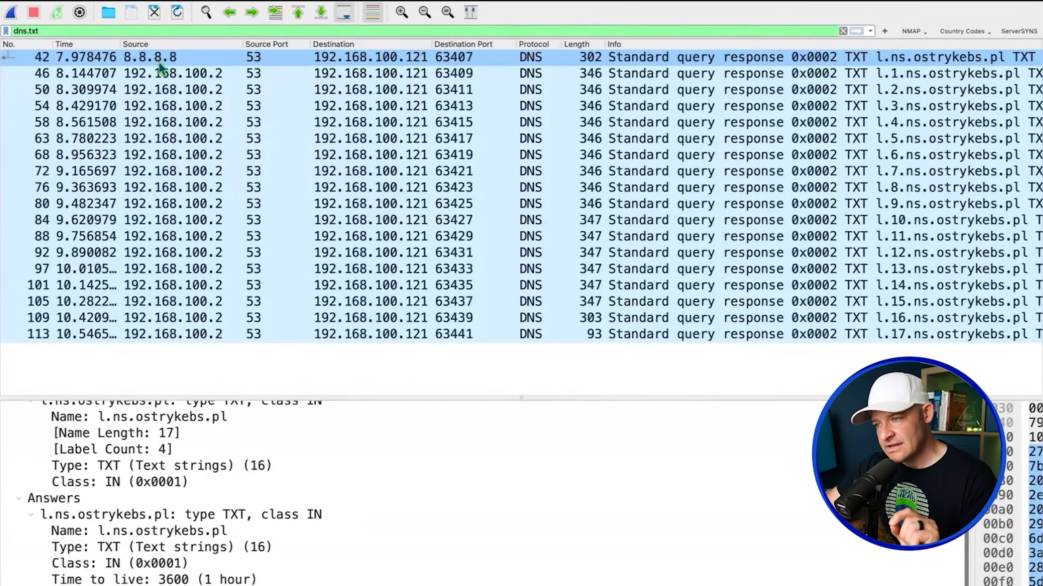
Step: Reveal packet 42's TXT answer with the PowerShell loop calling nslookup for l.$i.ns.ostrykebs.pl
{"action": "left_click", "coordinate": [160, 465]}
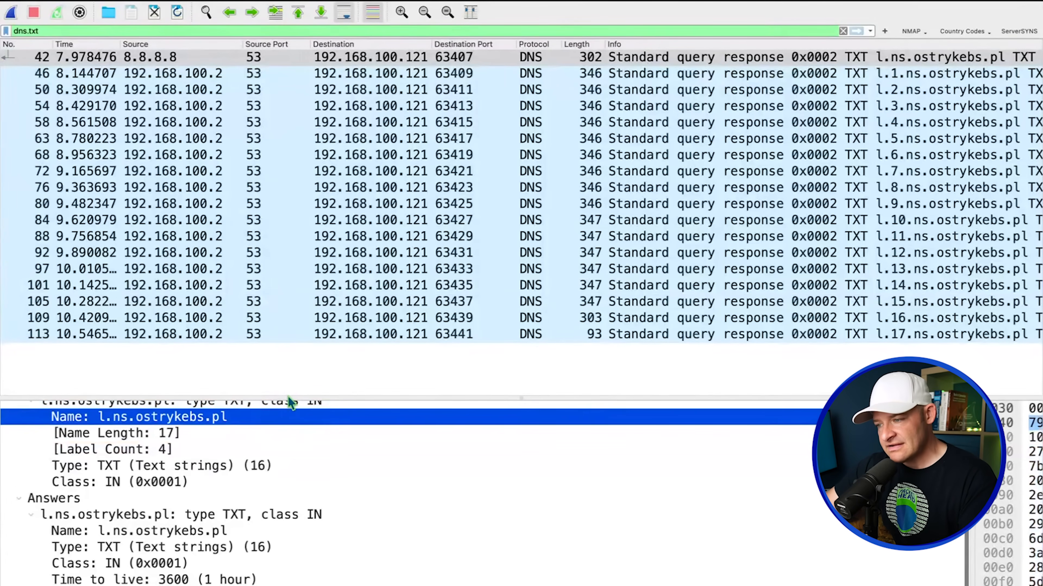
{"action": "scroll", "scroll_direction": "down", "scroll_amount": 3}
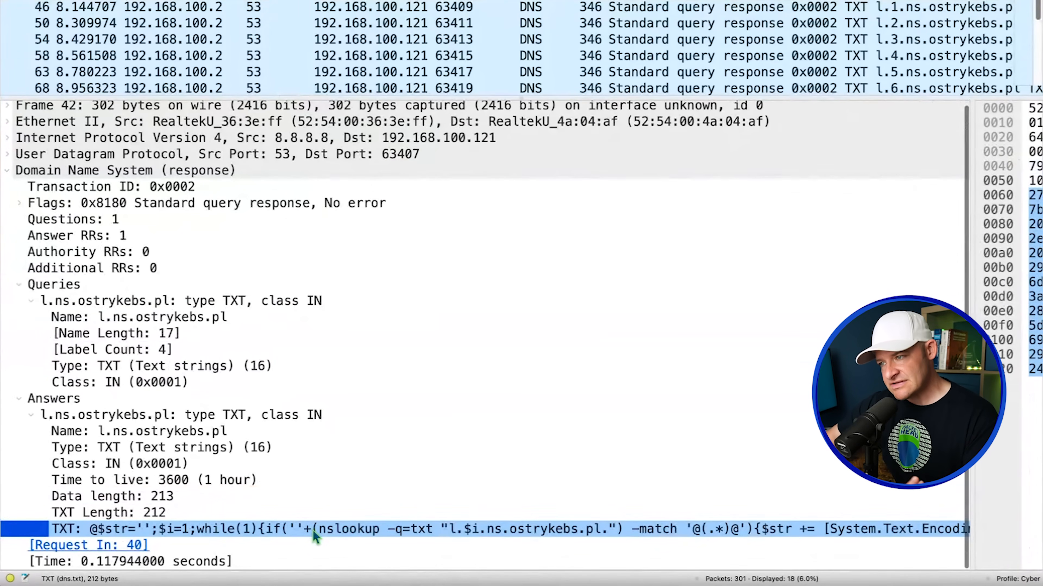
Step: Select the query Name field, then view packet 58's TXT response for l.4.ns.ostrykebs.pl
{"action": "left_click", "coordinate": [138, 317]}
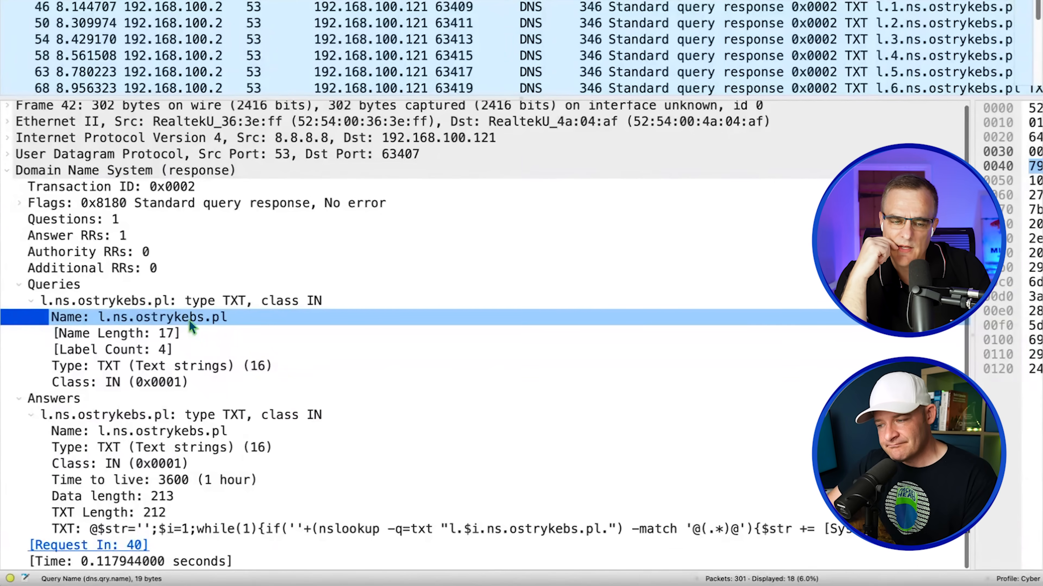
{"action": "left_click", "coordinate": [199, 528]}
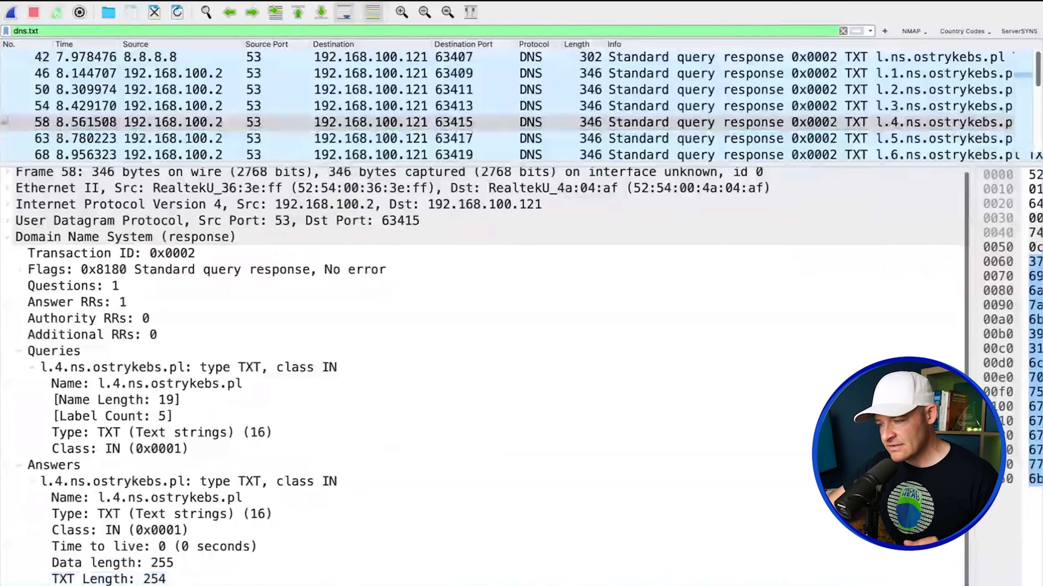
{"action": "left_click", "coordinate": [186, 482]}
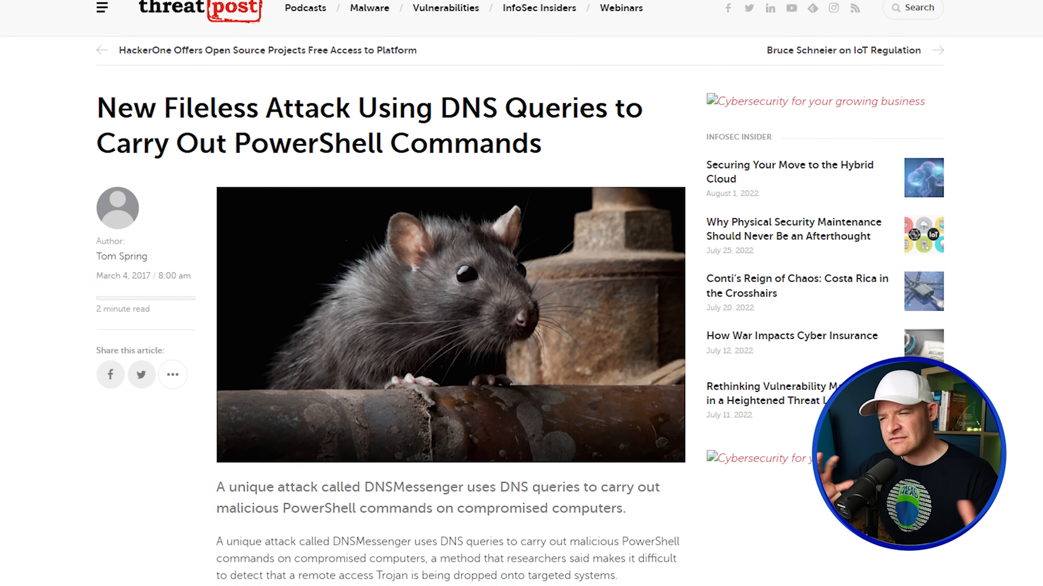
Step: Scroll through the DNSMessenger article to Cisco Talos's description of the rigged Word document chain
{"action": "scroll", "scroll_direction": "down", "scroll_amount": 3}
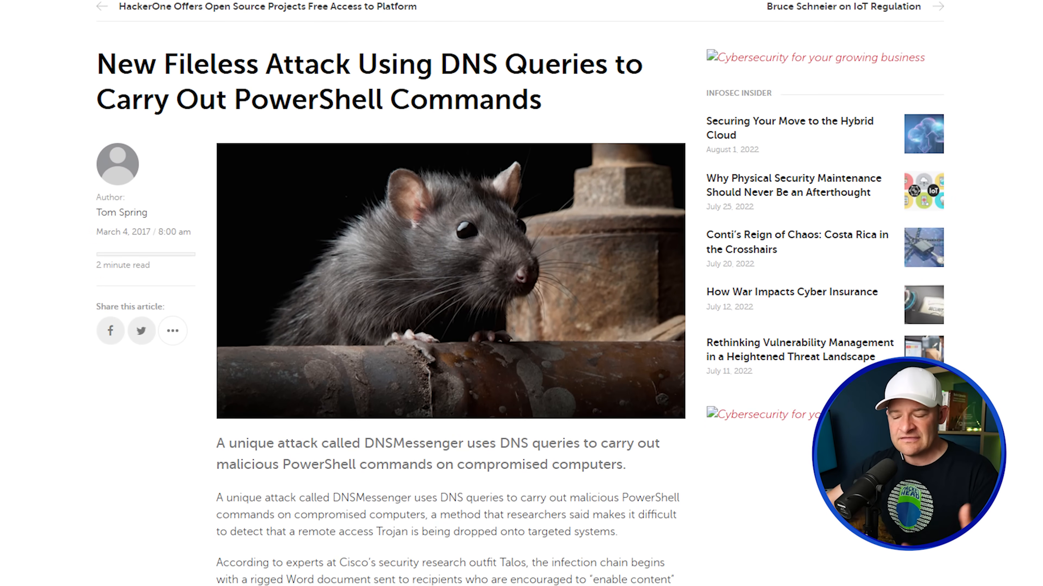
{"action": "scroll", "scroll_direction": "down", "scroll_amount": 3}
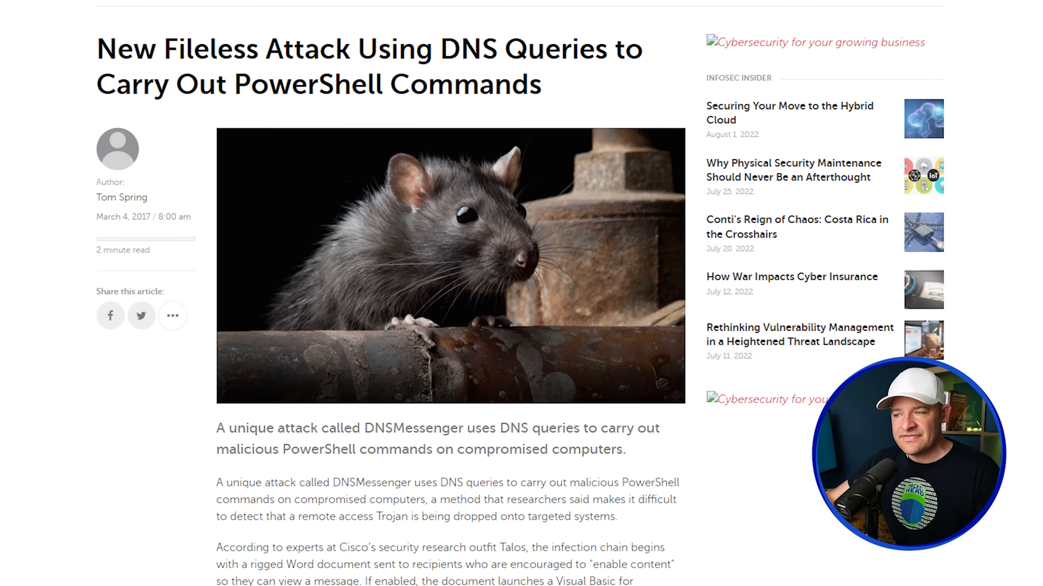